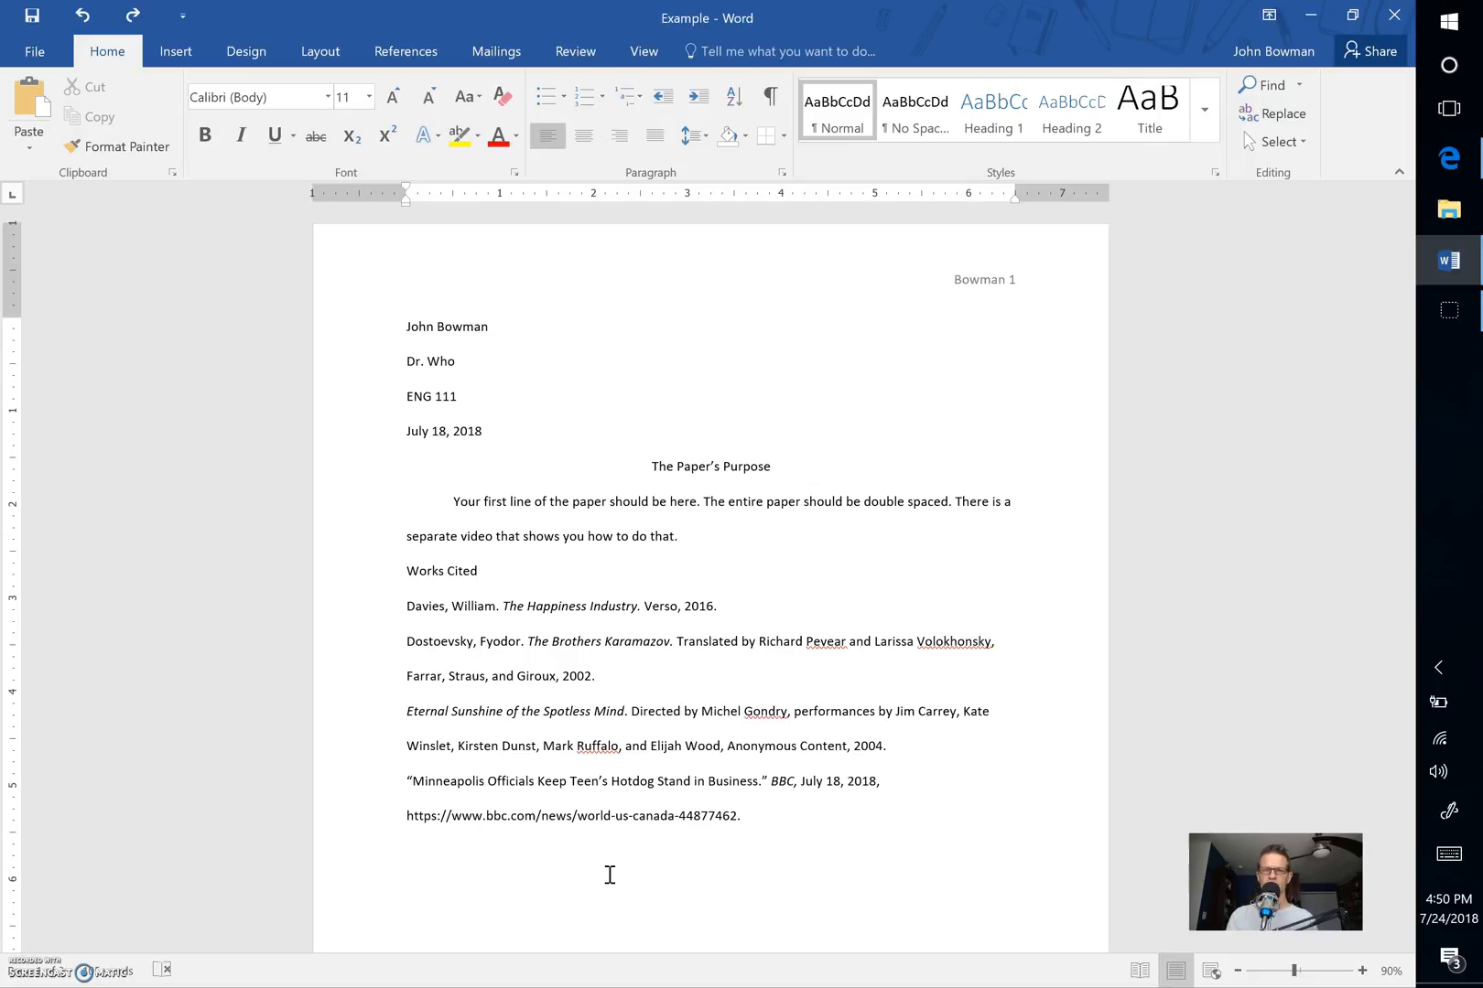
- Insert a page break before the Works Cited heading, then scroll down to the new page
left_click(407, 570)
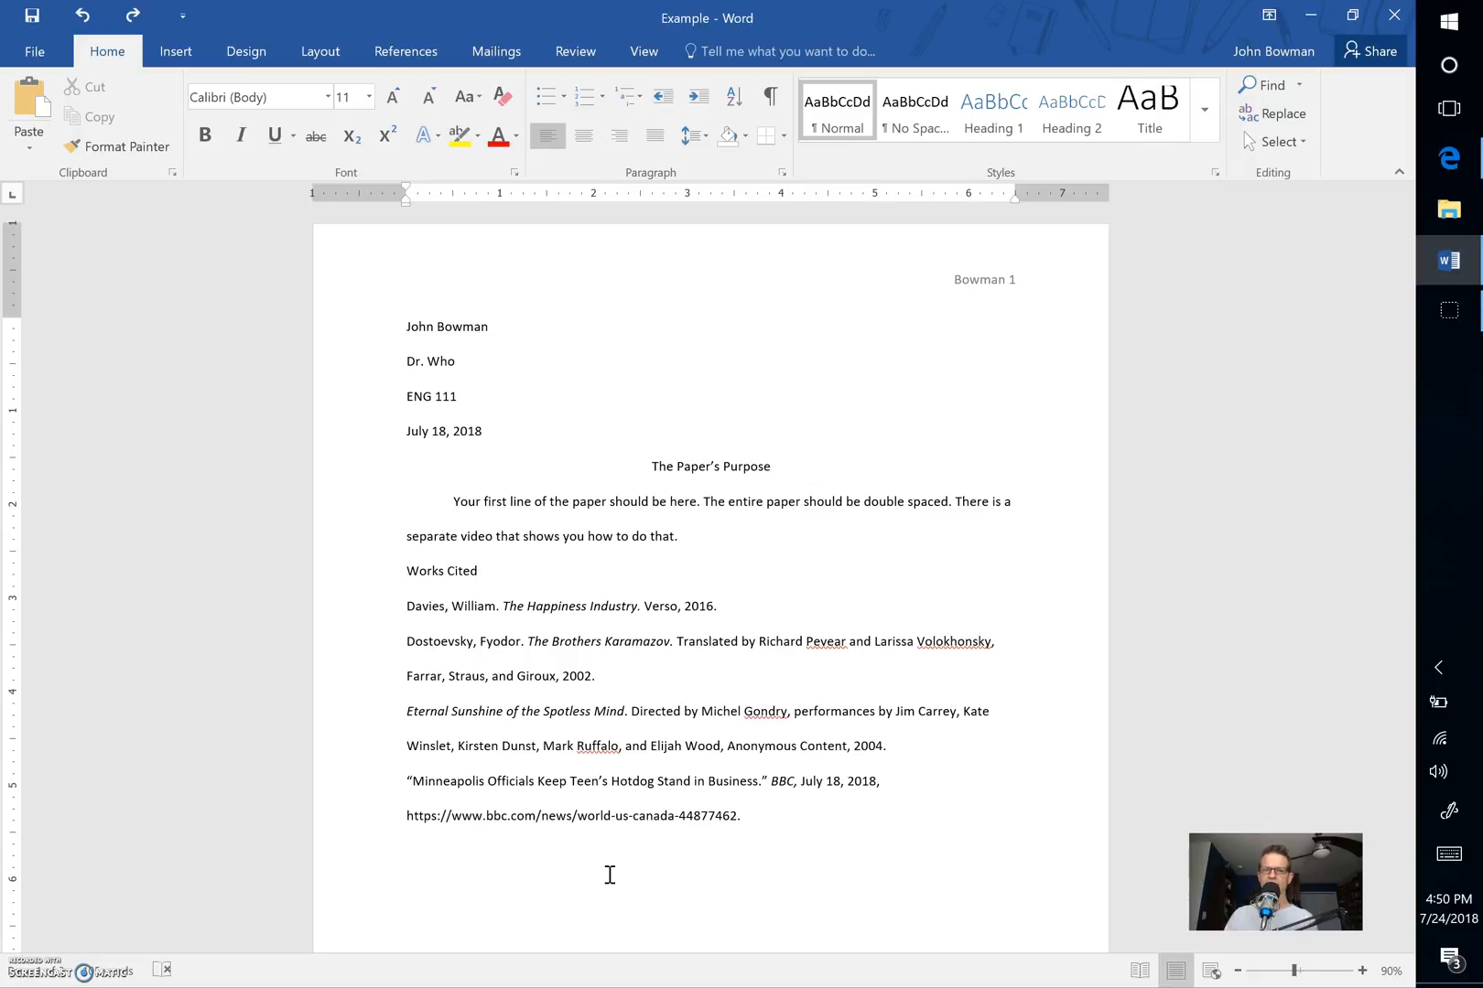
left_click(416, 571)
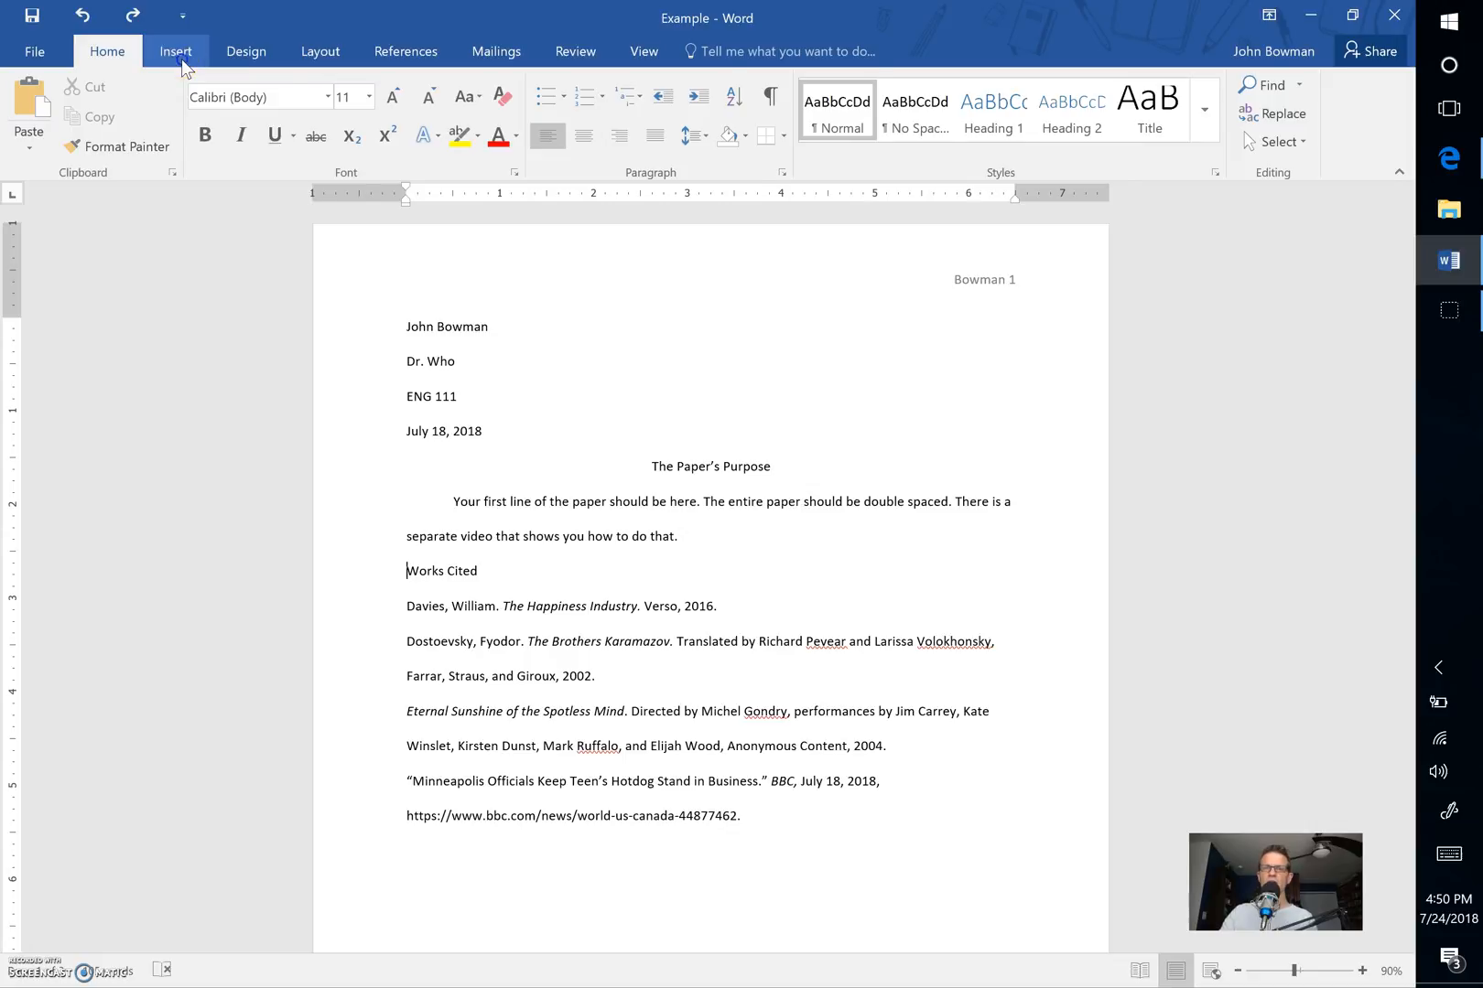
left_click(175, 52)
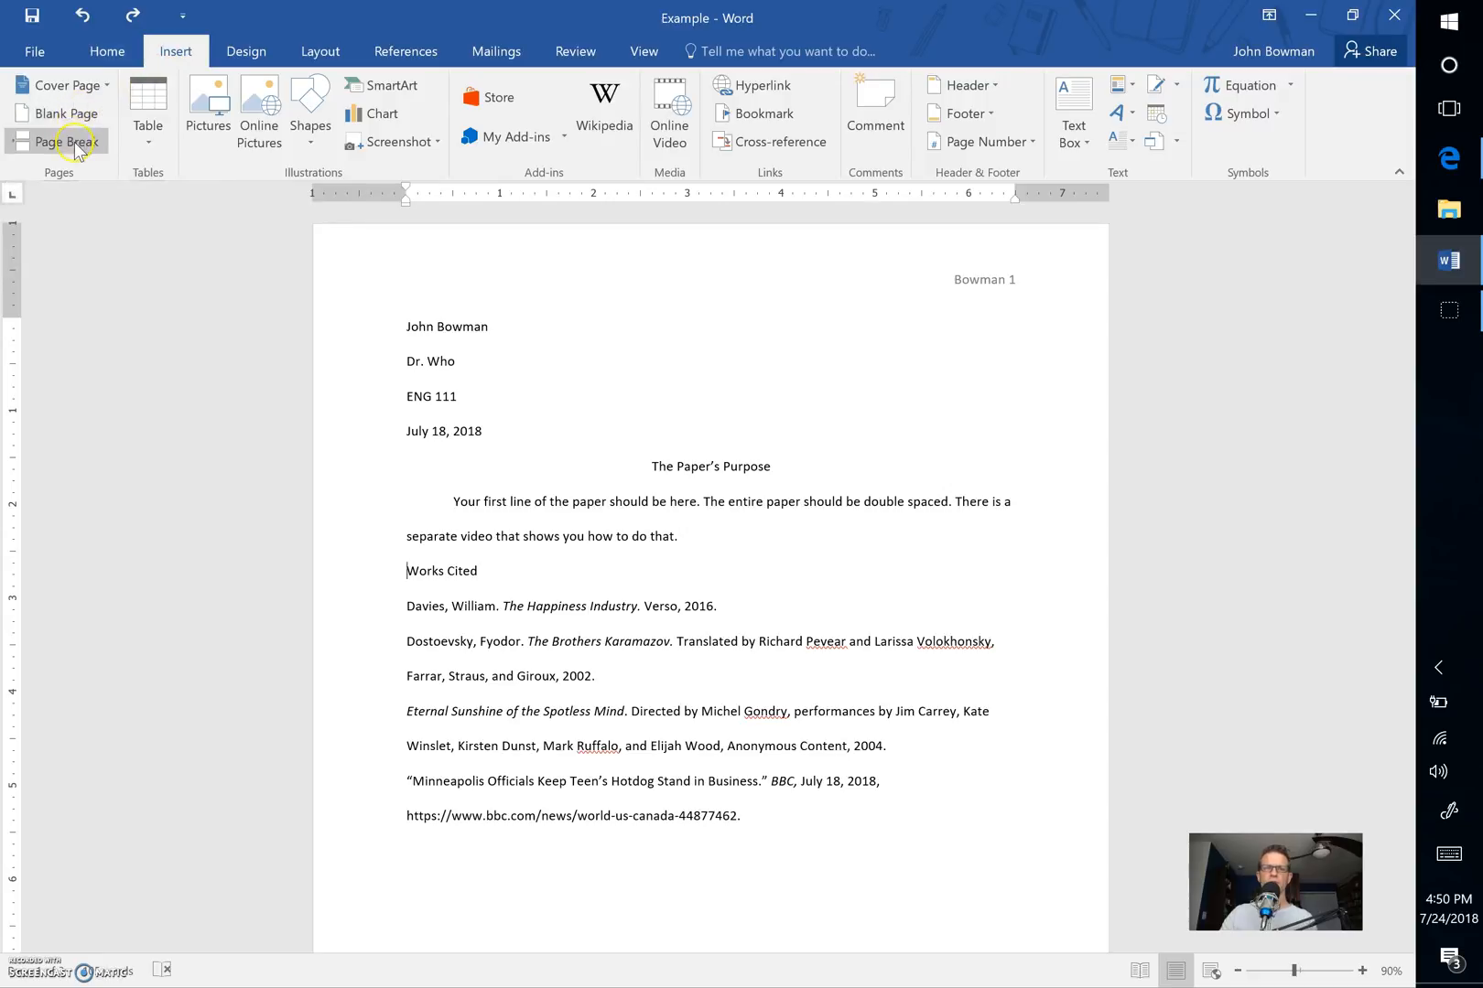
left_click(65, 142)
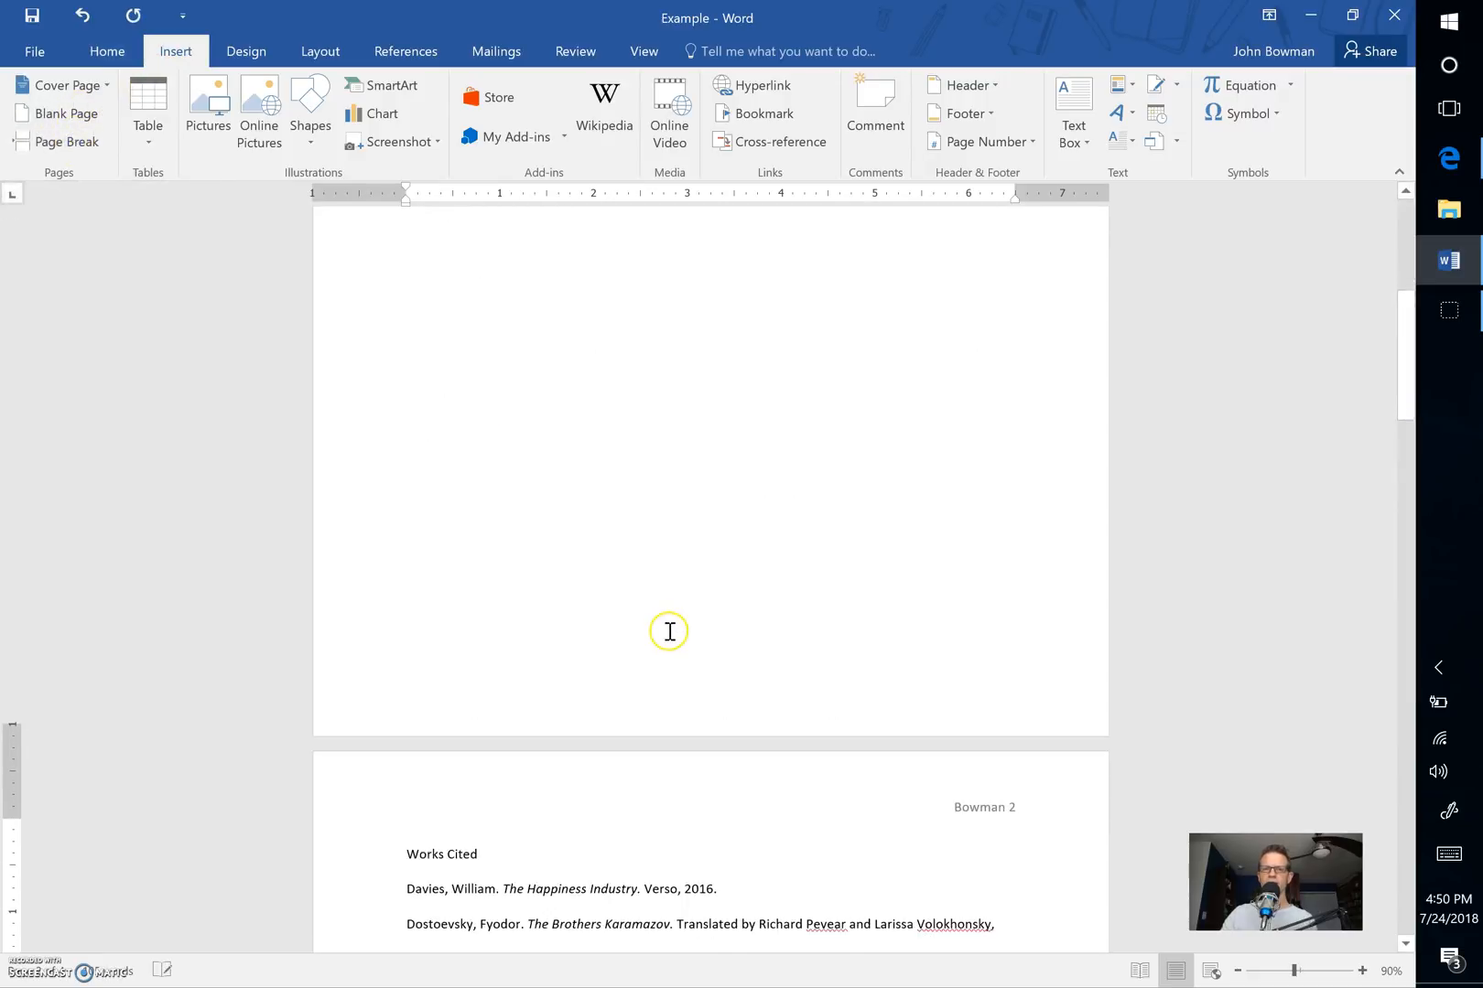
scroll("down", 3)
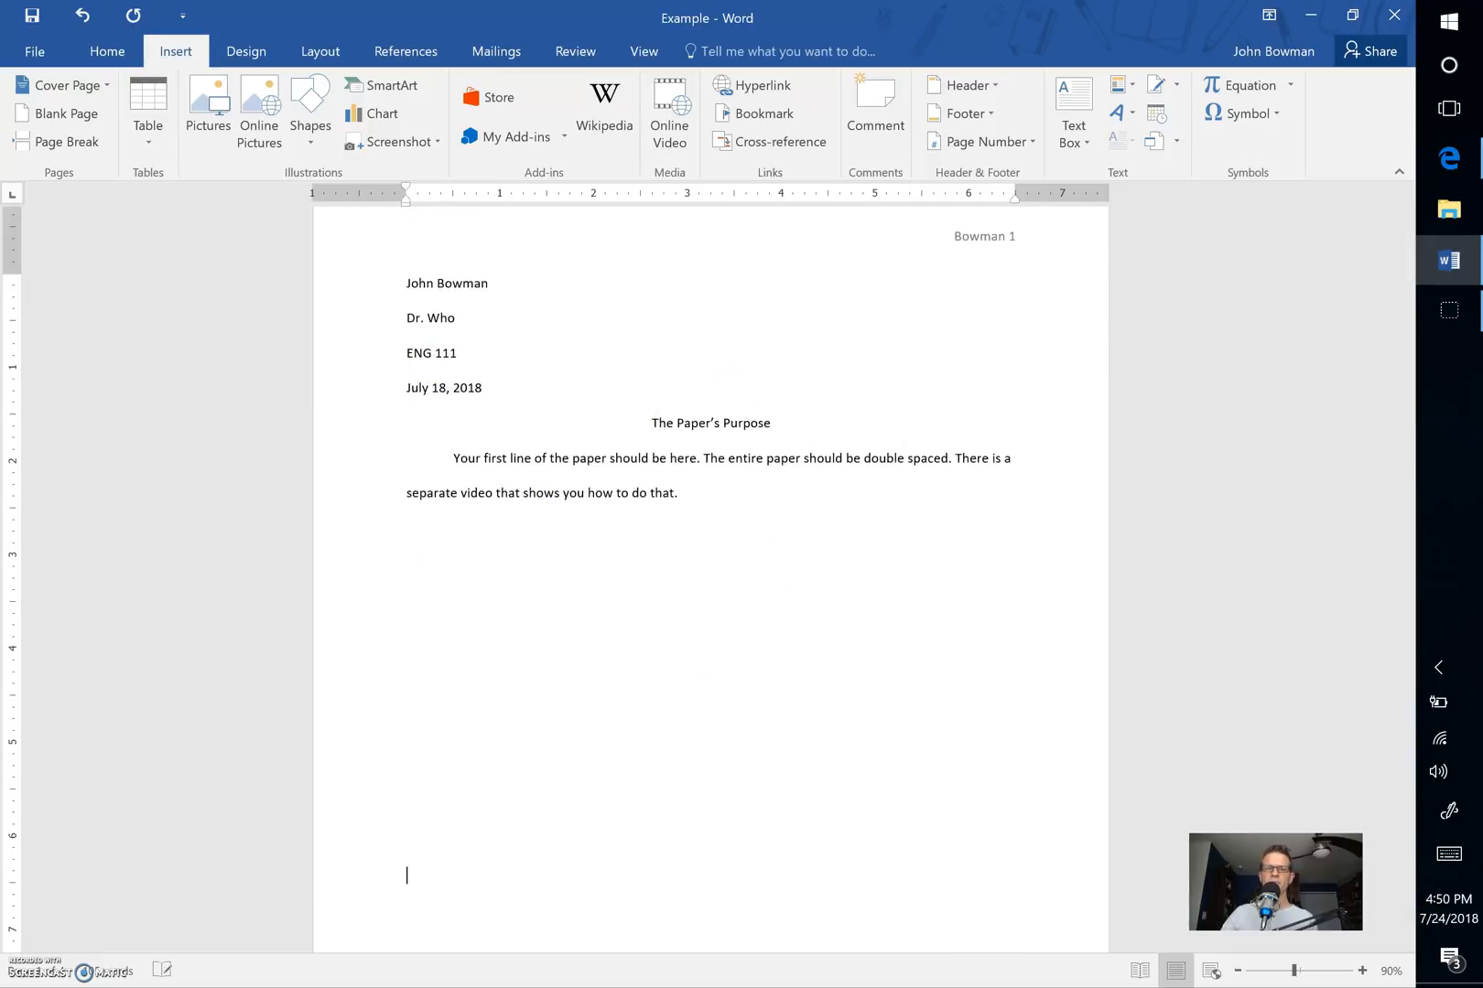
scroll("down", 3)
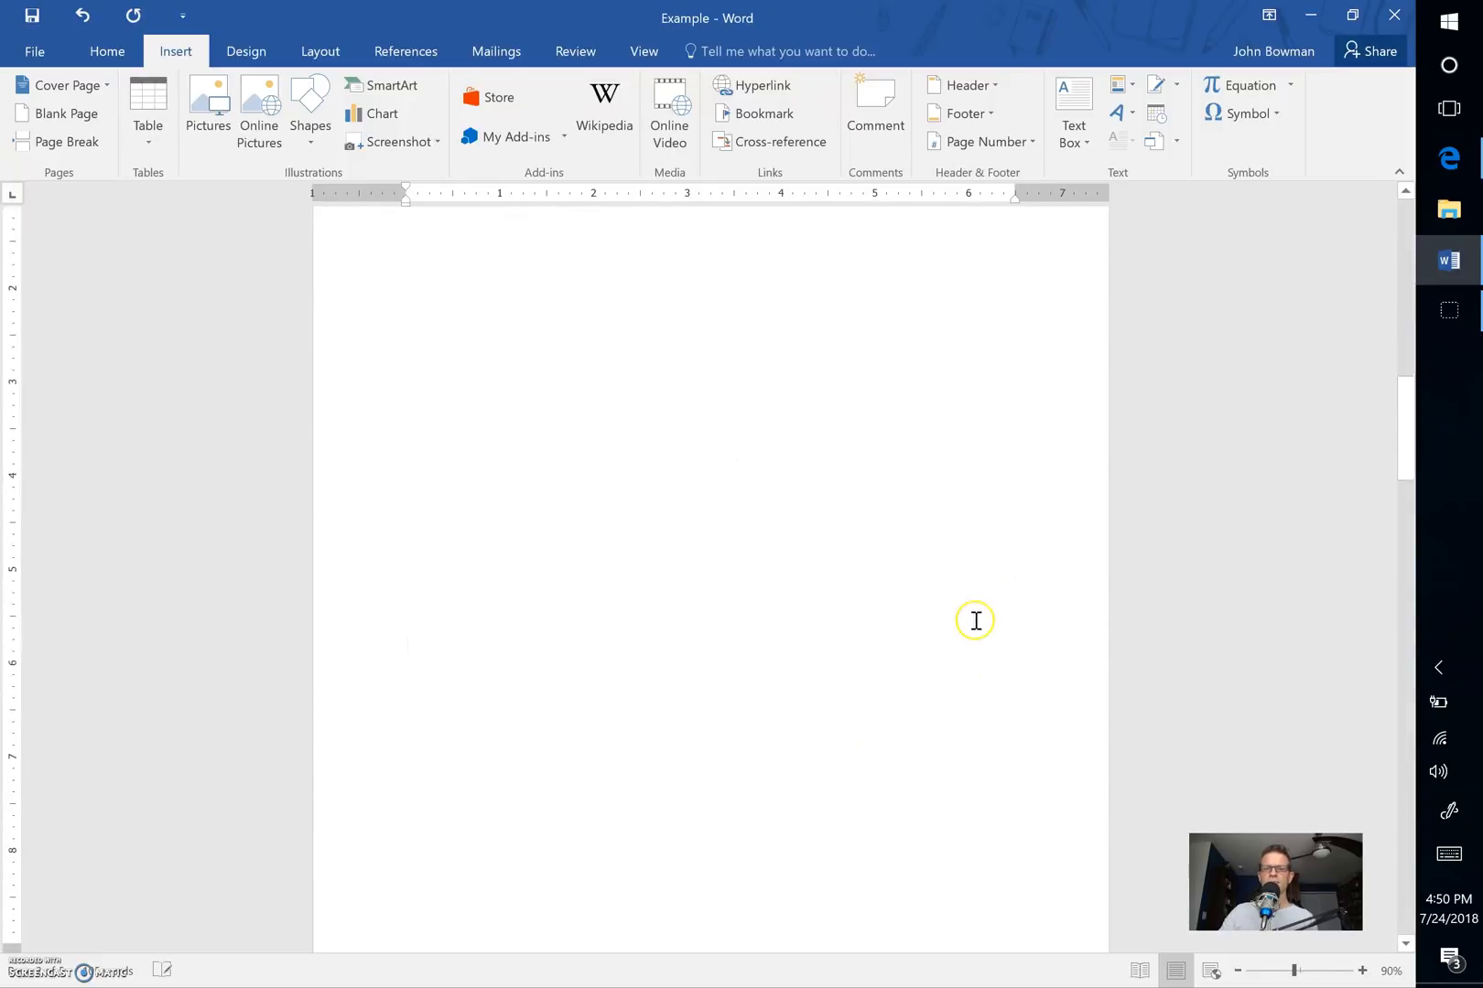
scroll("down", 3)
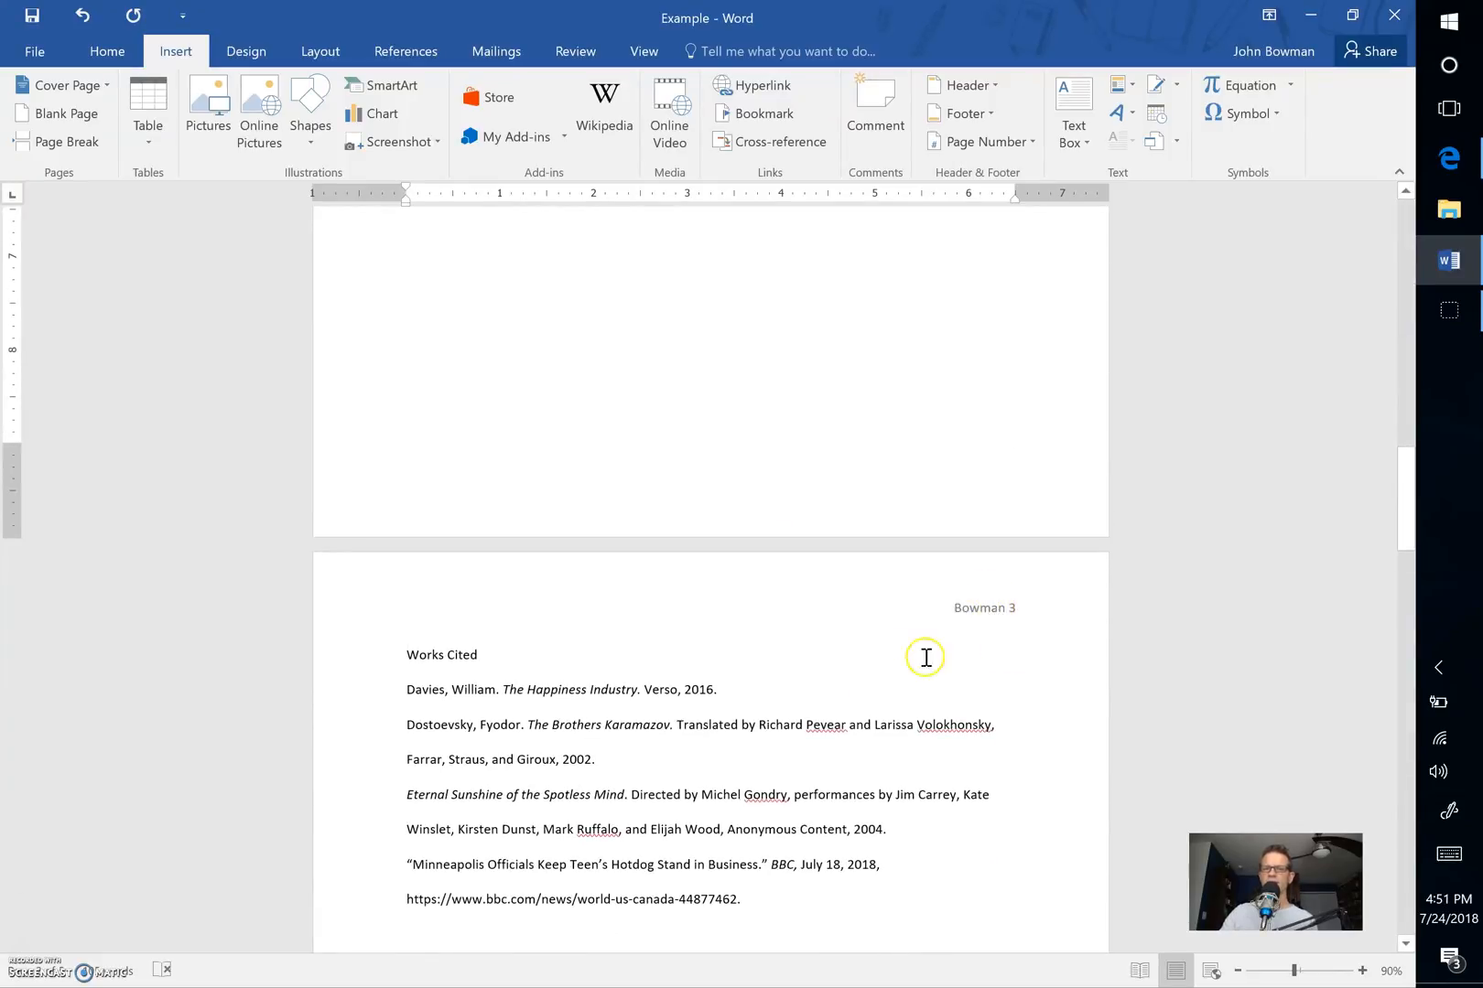
mouse_move(973, 643)
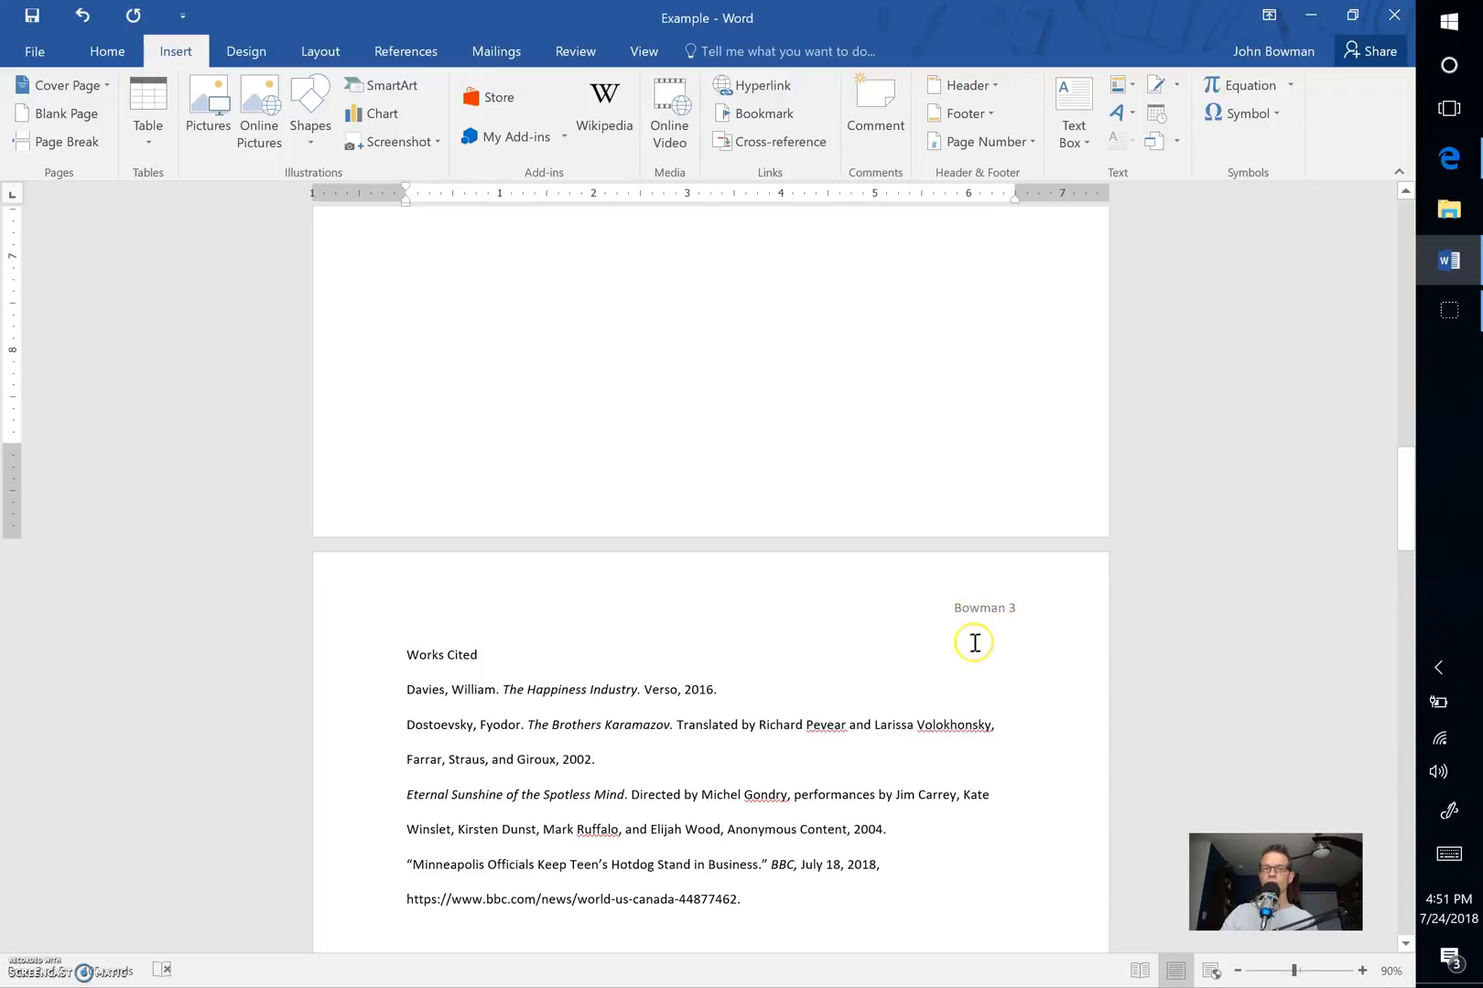
mouse_move(663, 708)
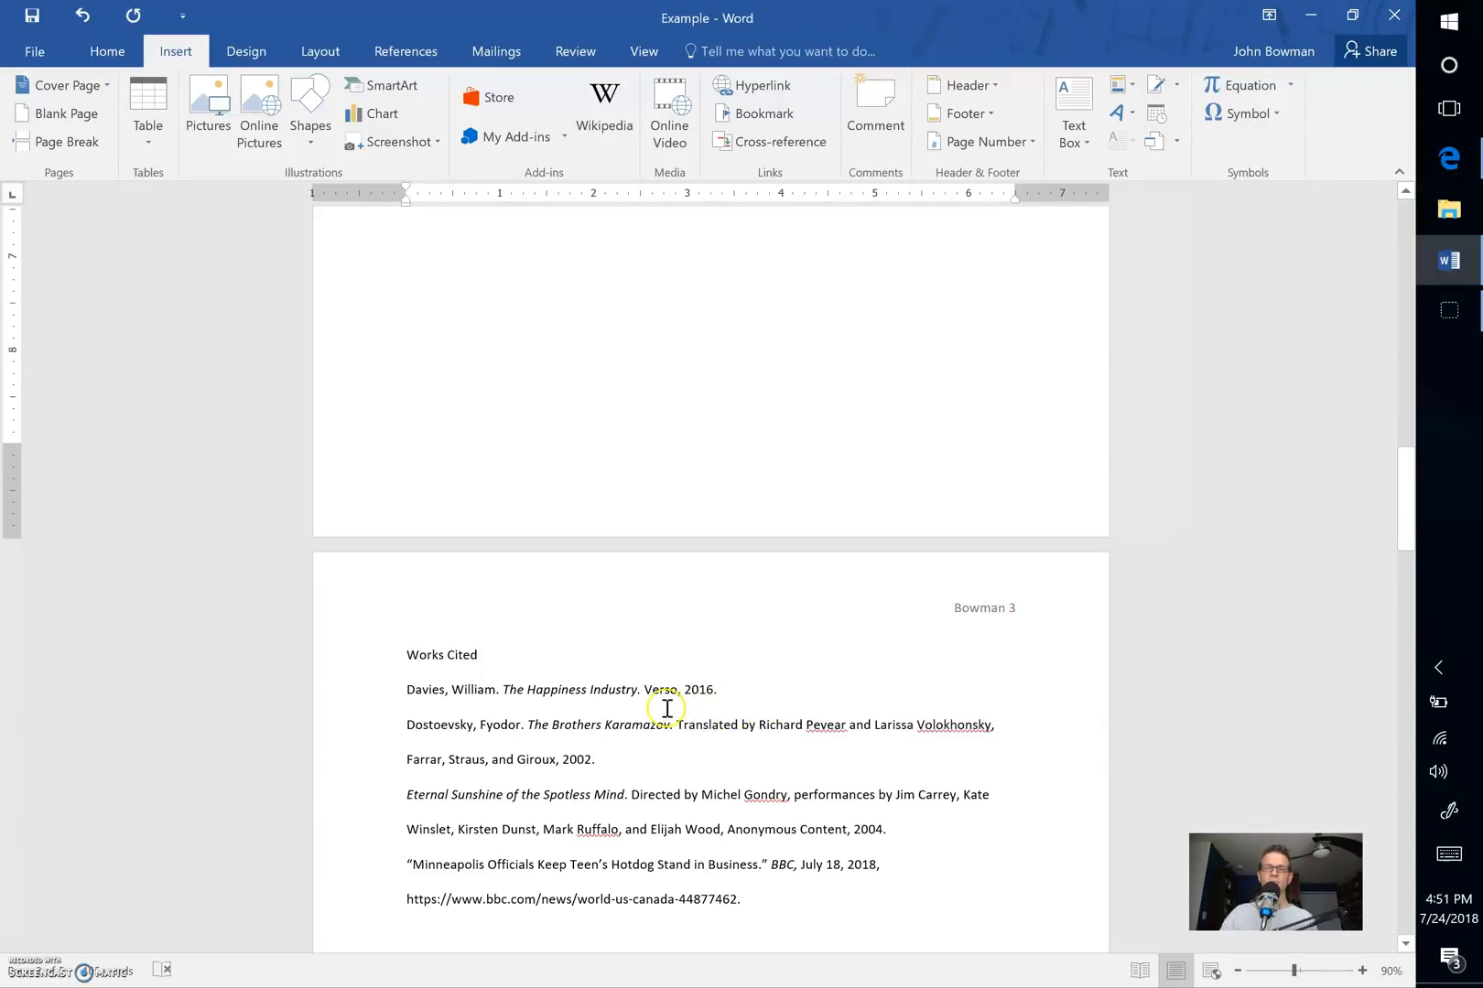
mouse_move(557, 682)
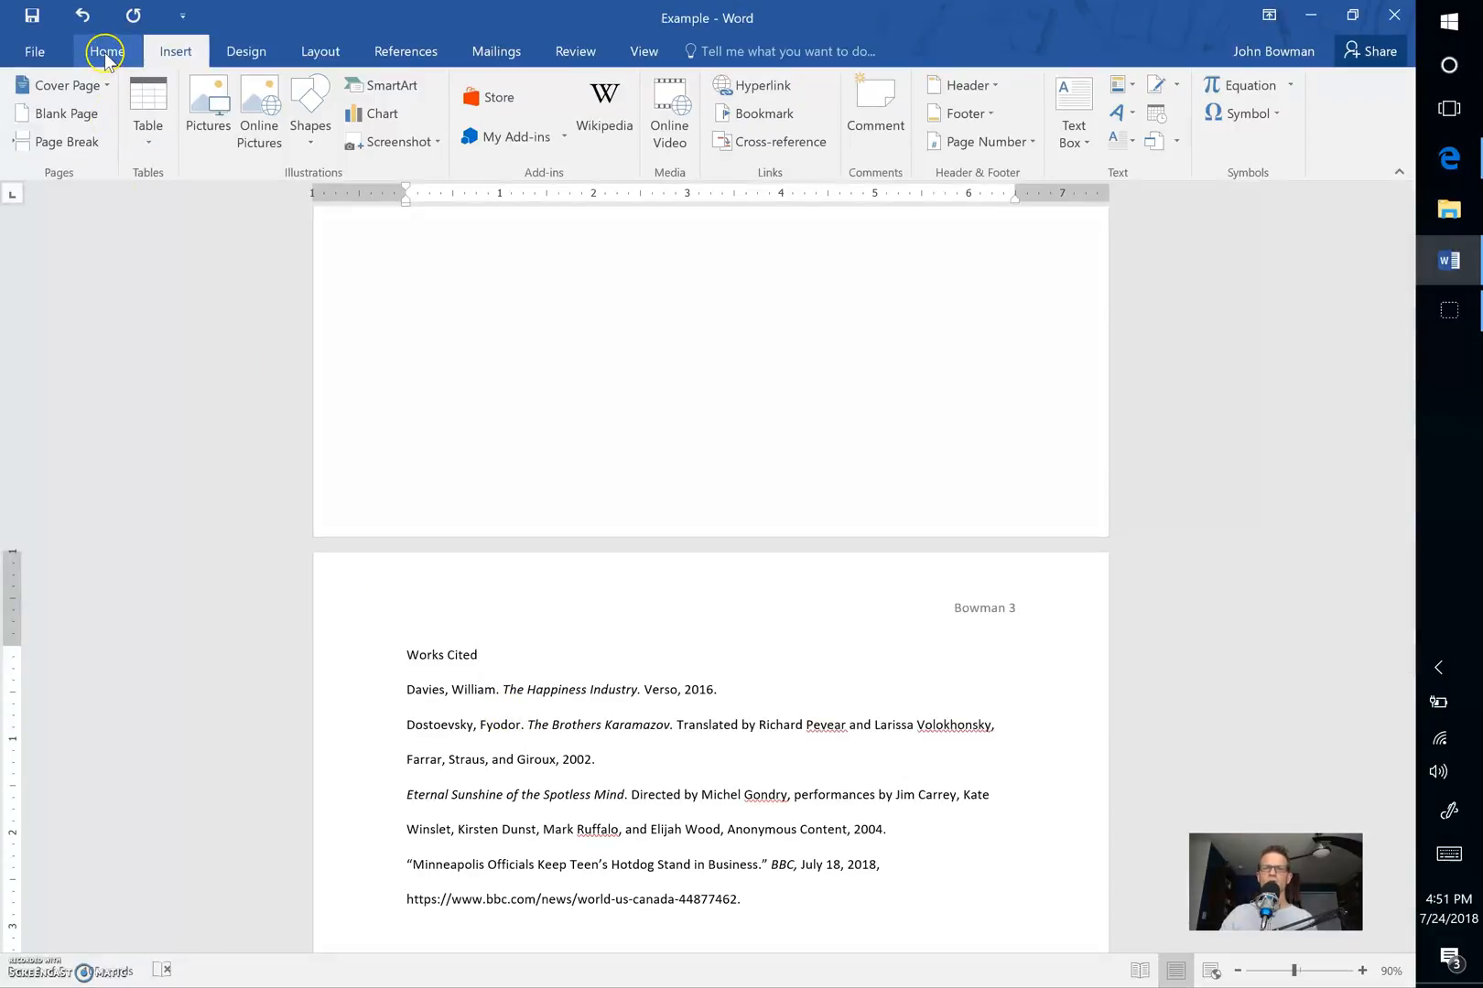
- Center the Works Cited heading using the Home tab's Center alignment
left_click(105, 51)
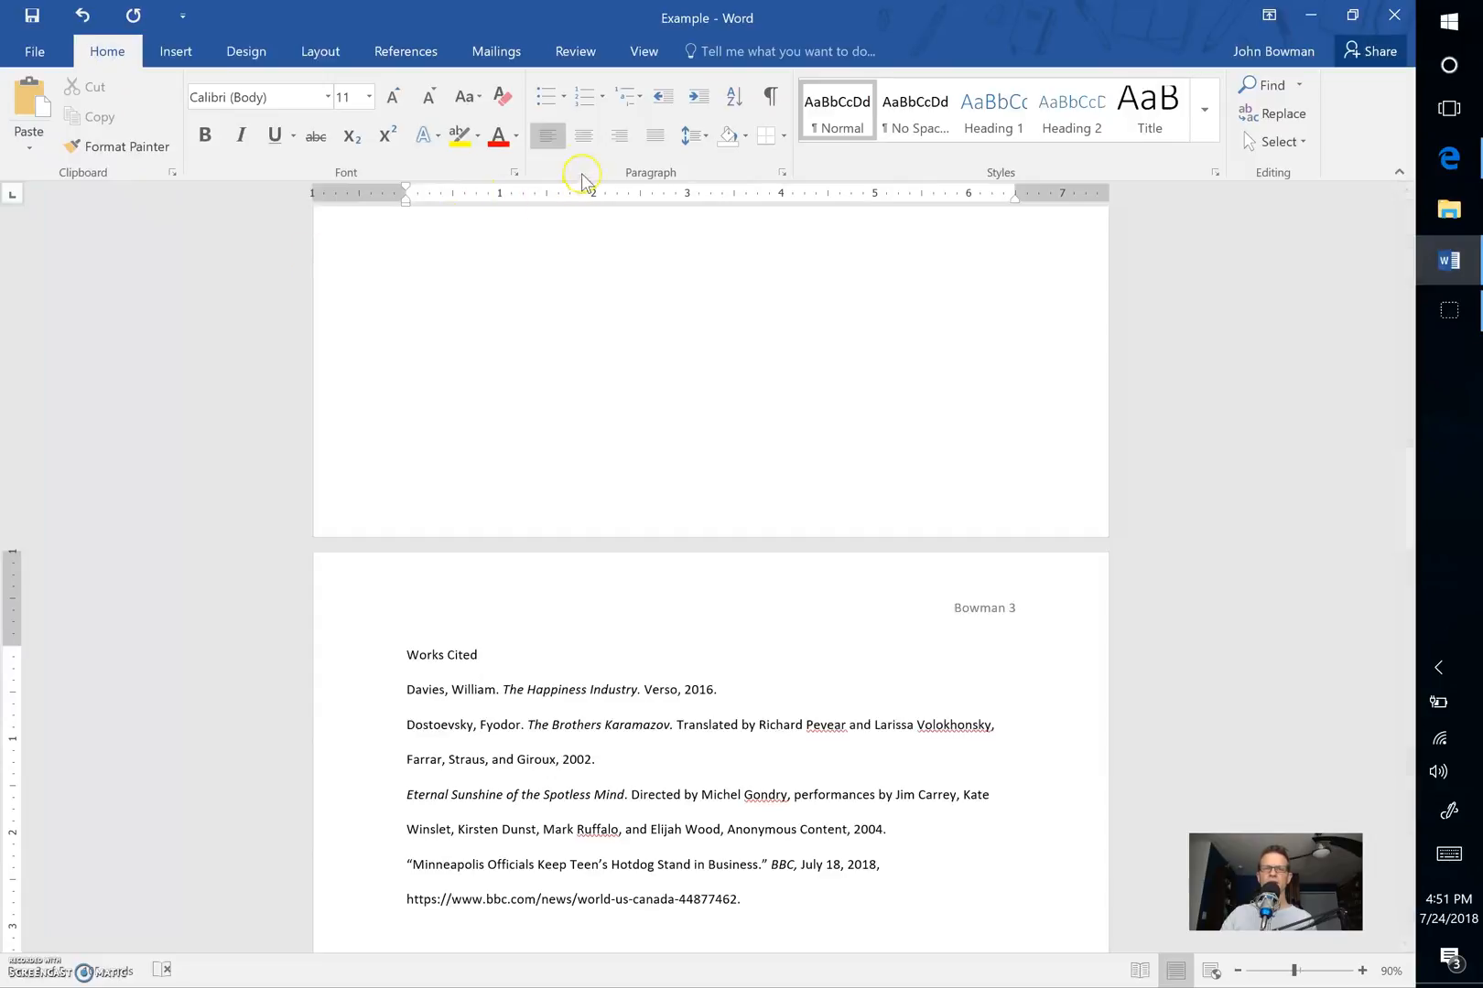
left_click(582, 136)
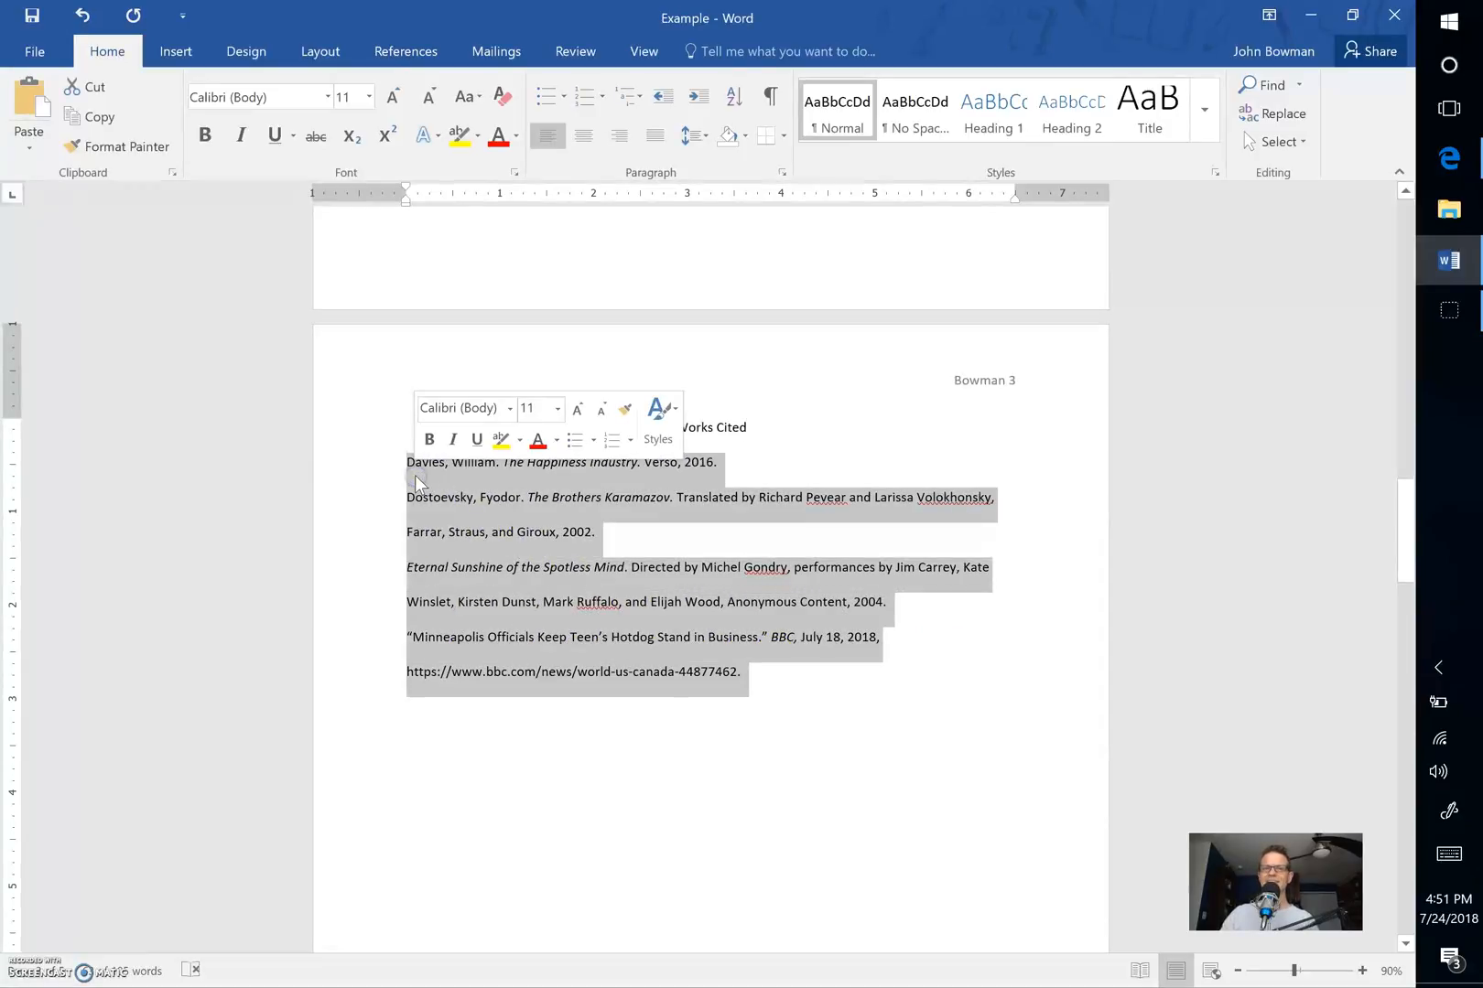
- Click into the Works Cited entries and bring up the View tab
left_click(514, 541)
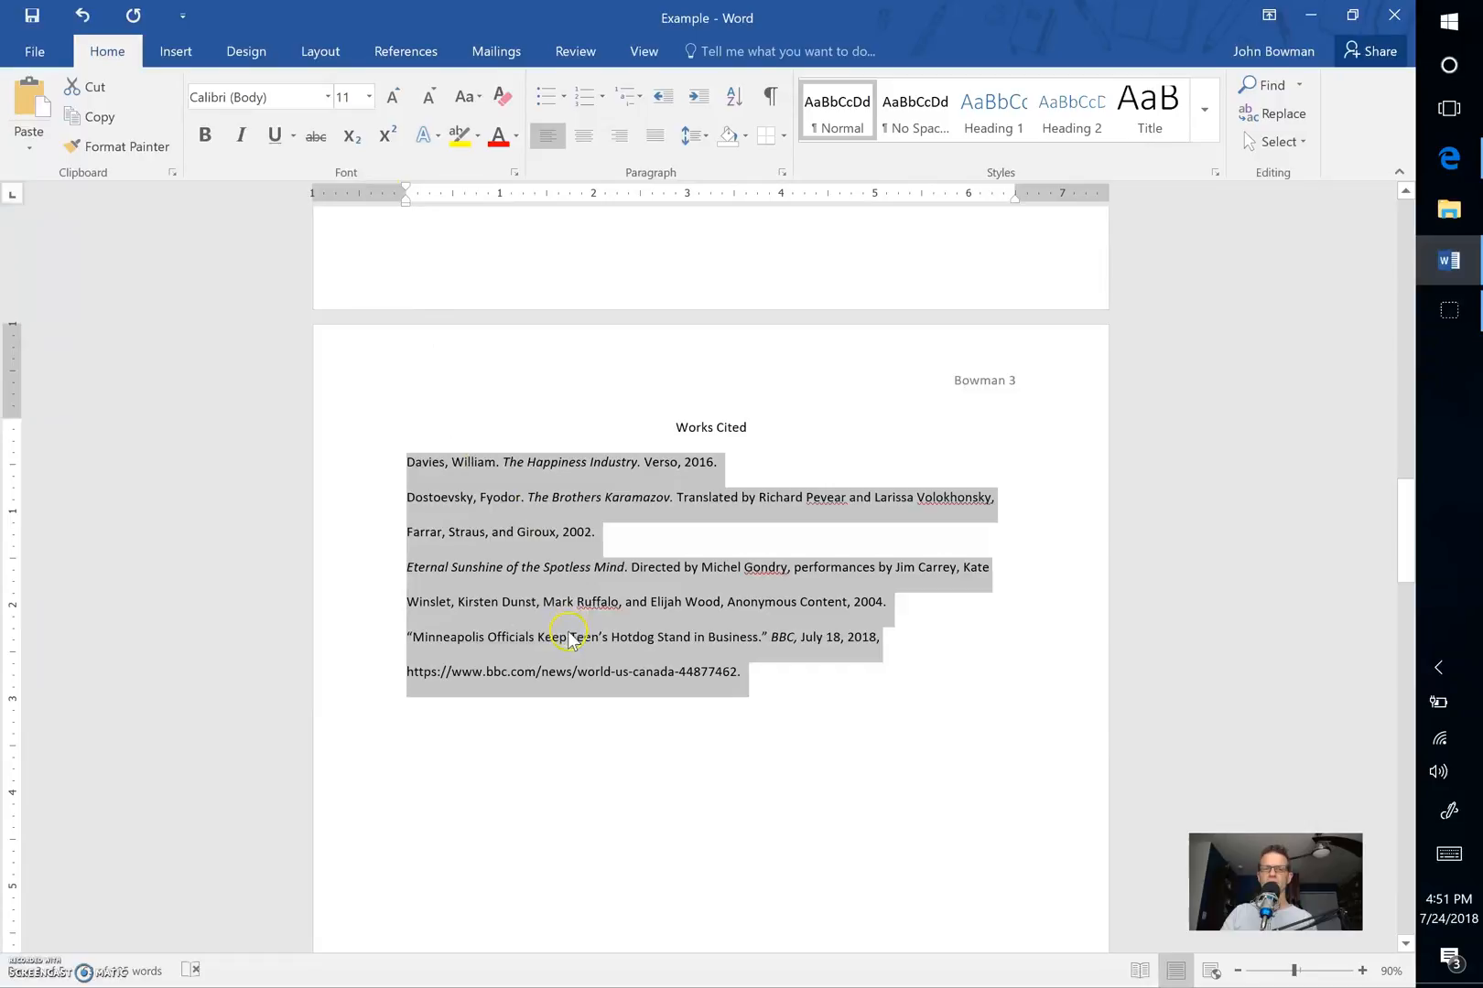
mouse_move(410, 186)
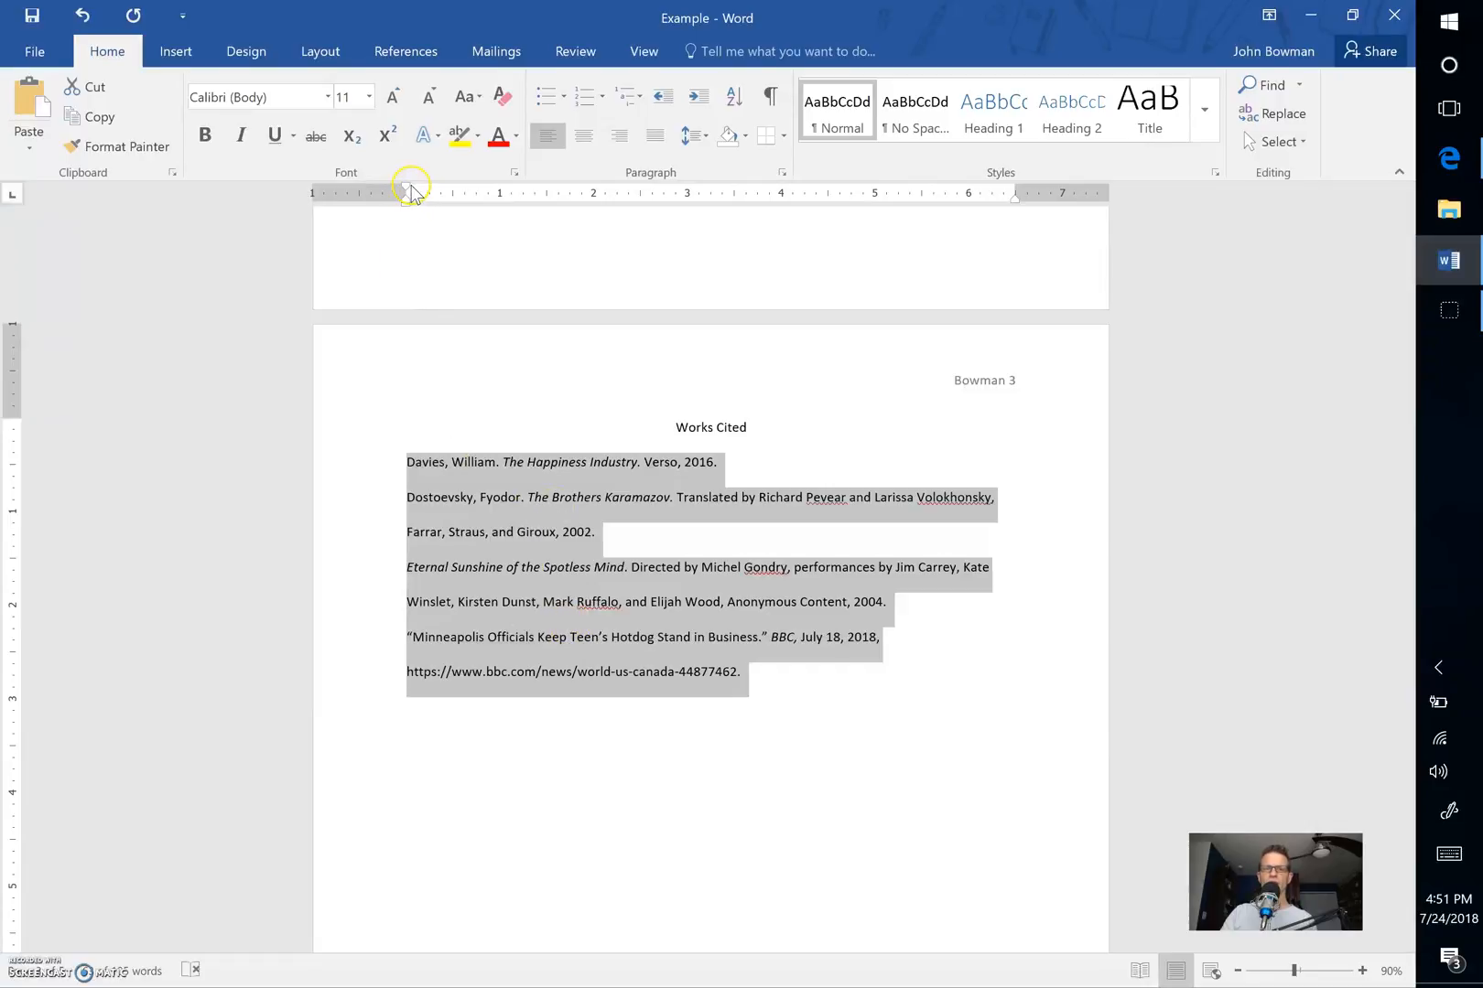
mouse_move(406, 190)
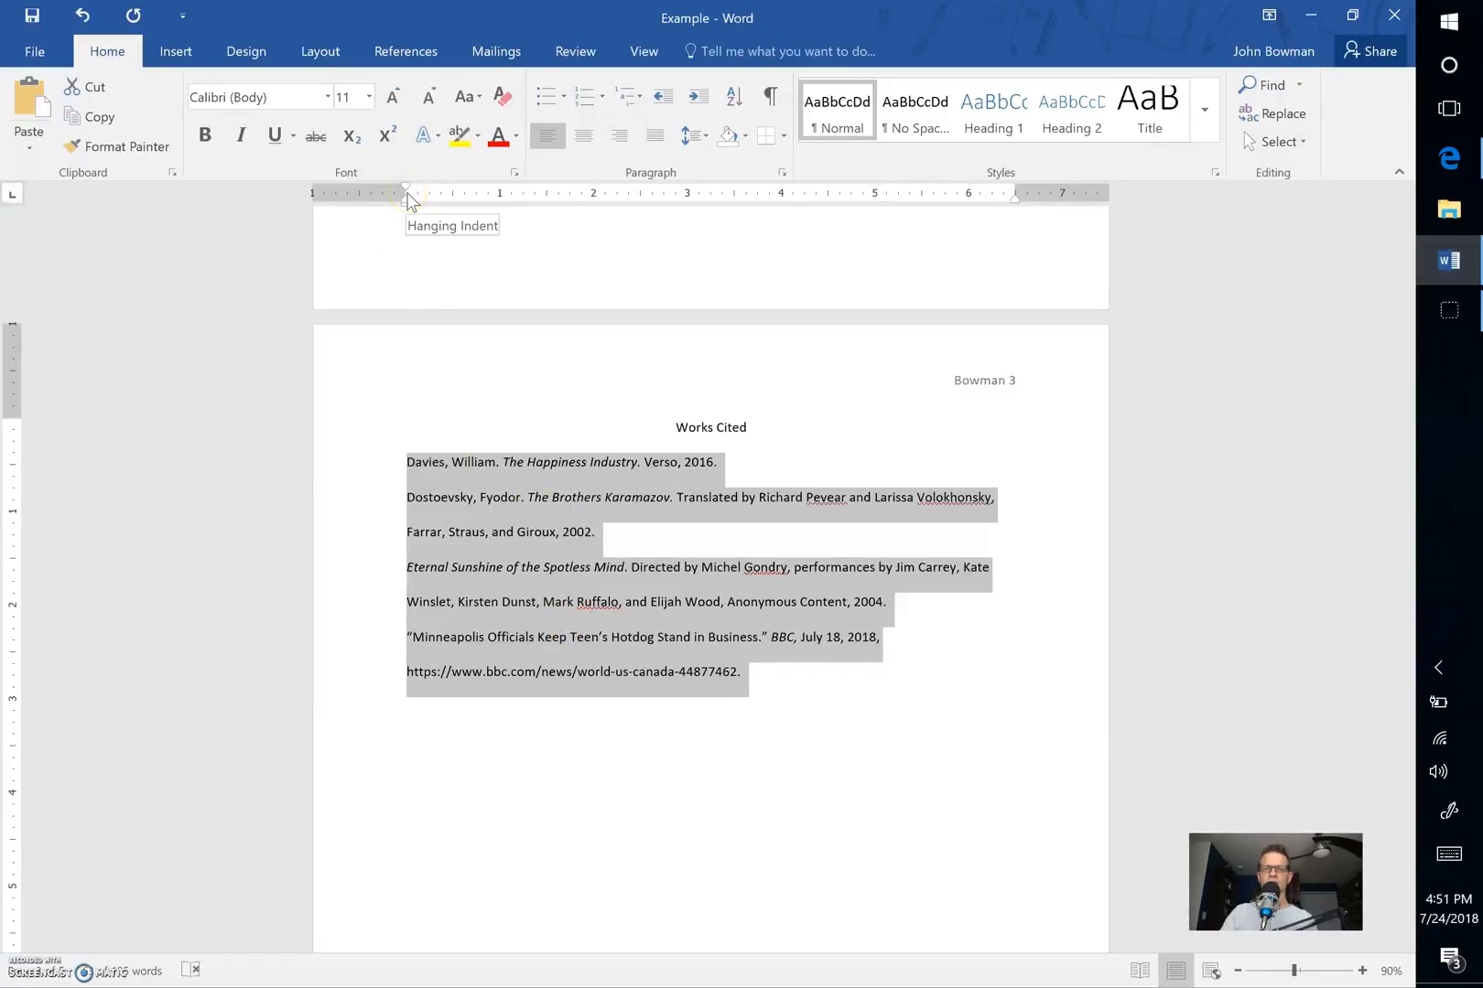
left_click(645, 51)
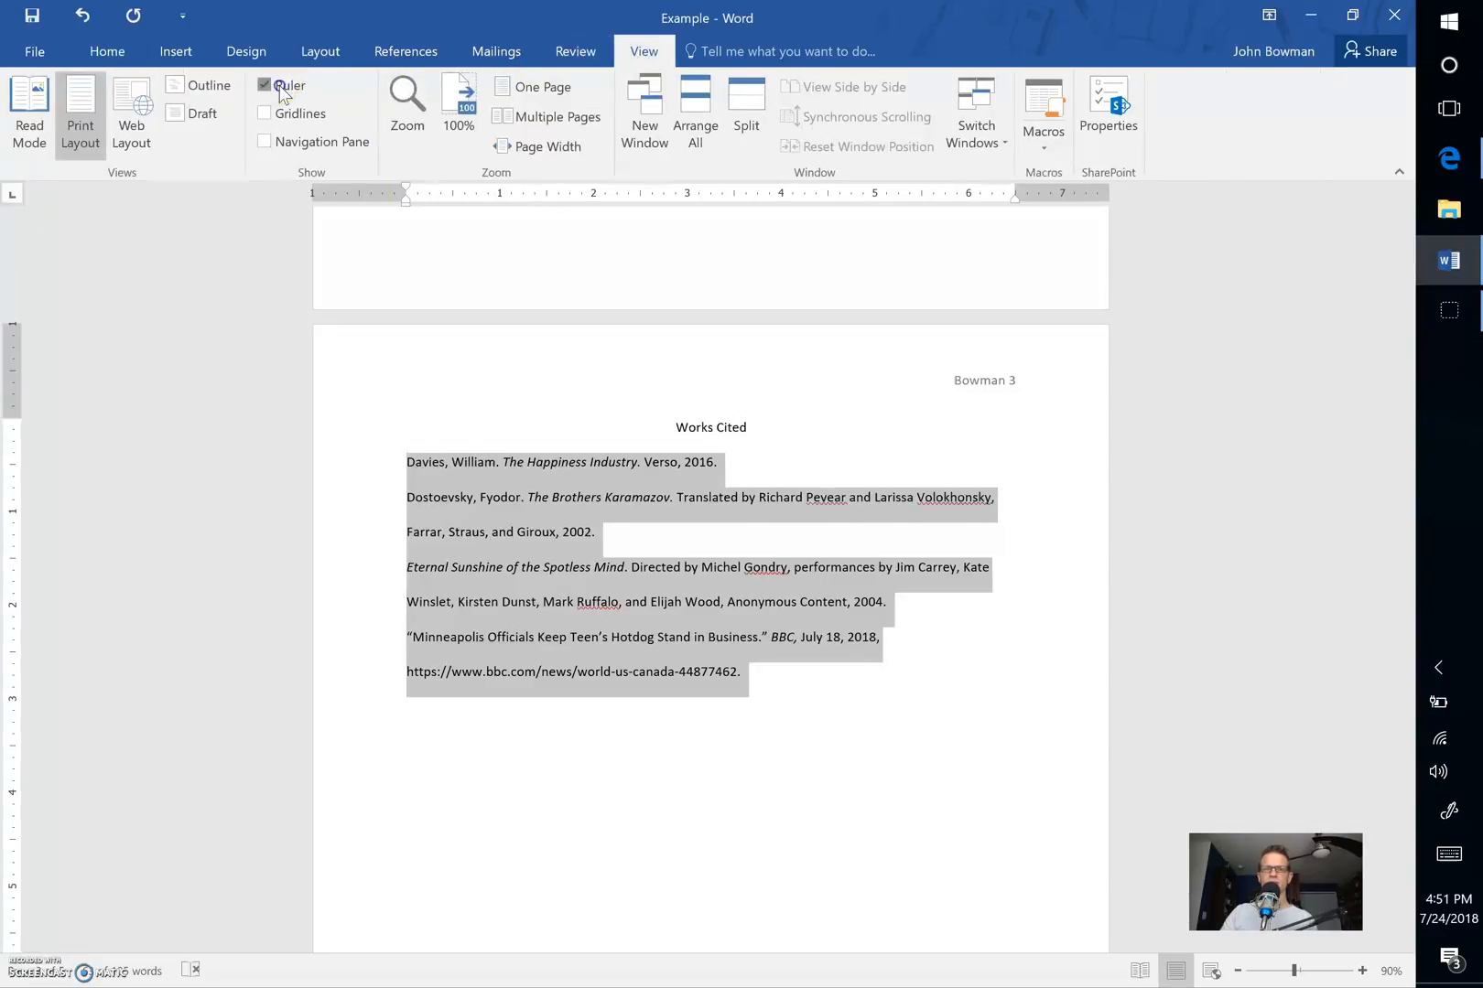
- Toggle the ruler off and back on in the View tab
left_click(266, 85)
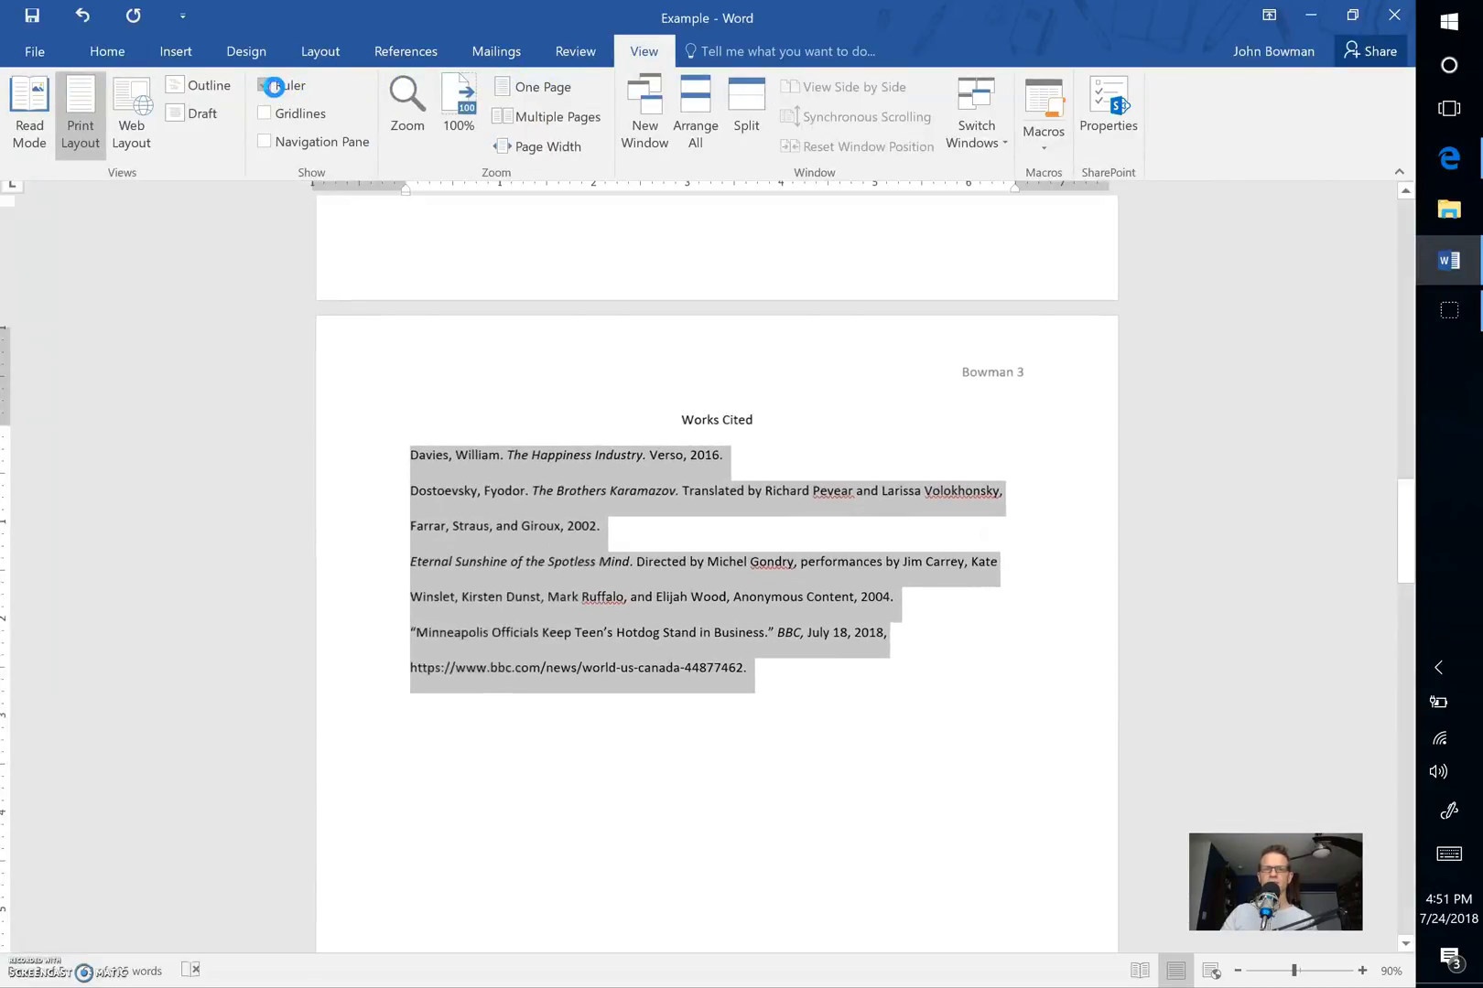
left_click(265, 85)
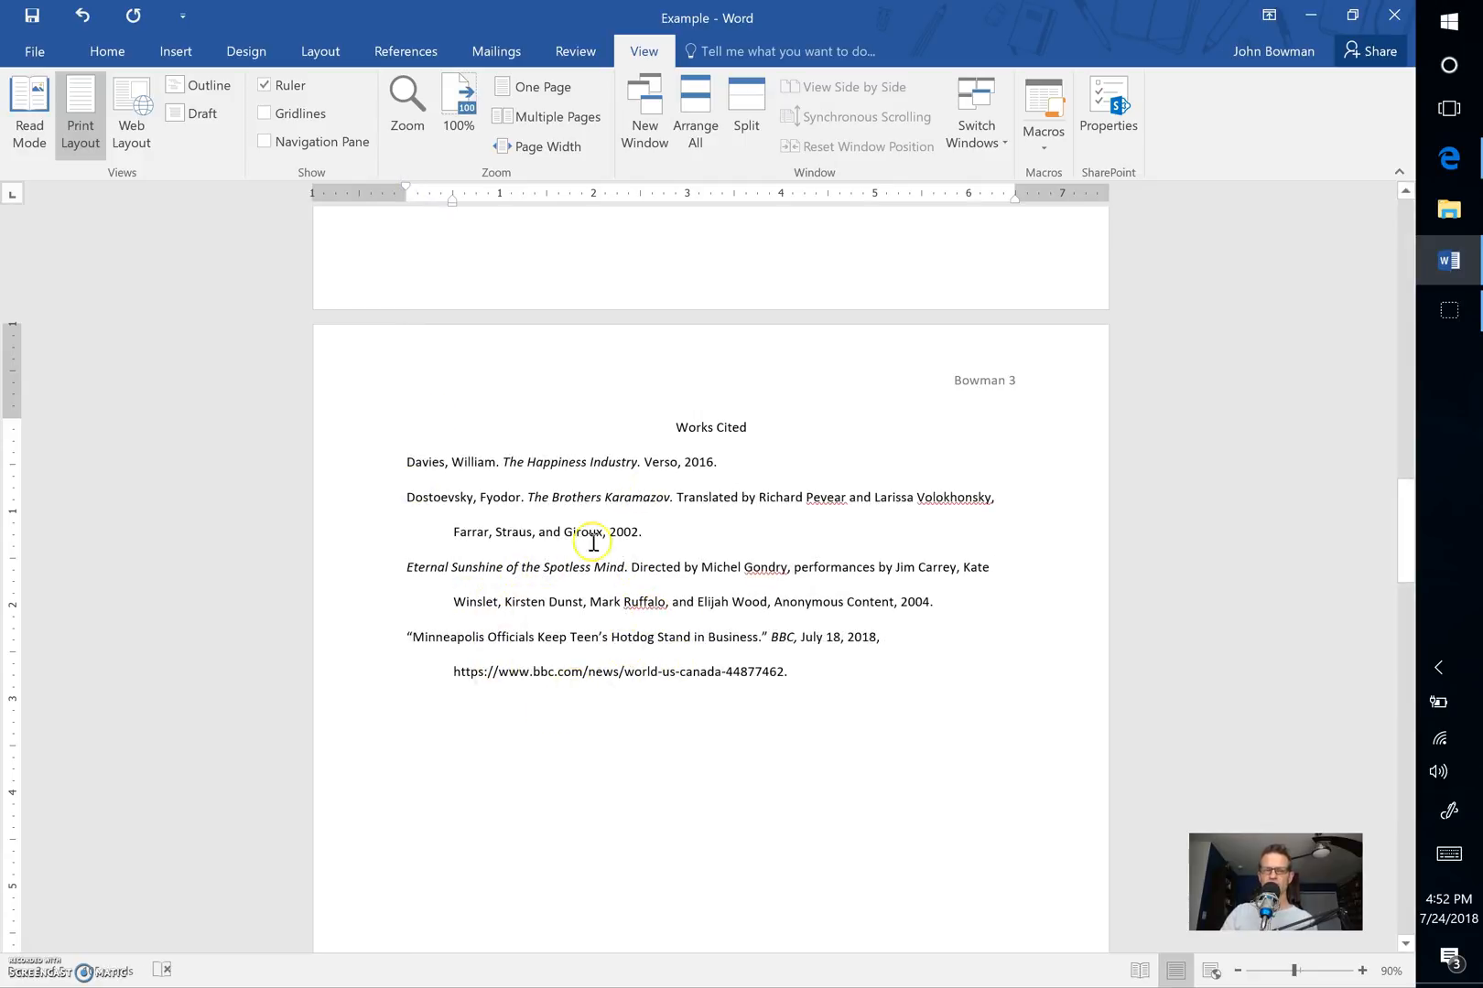
mouse_move(746, 546)
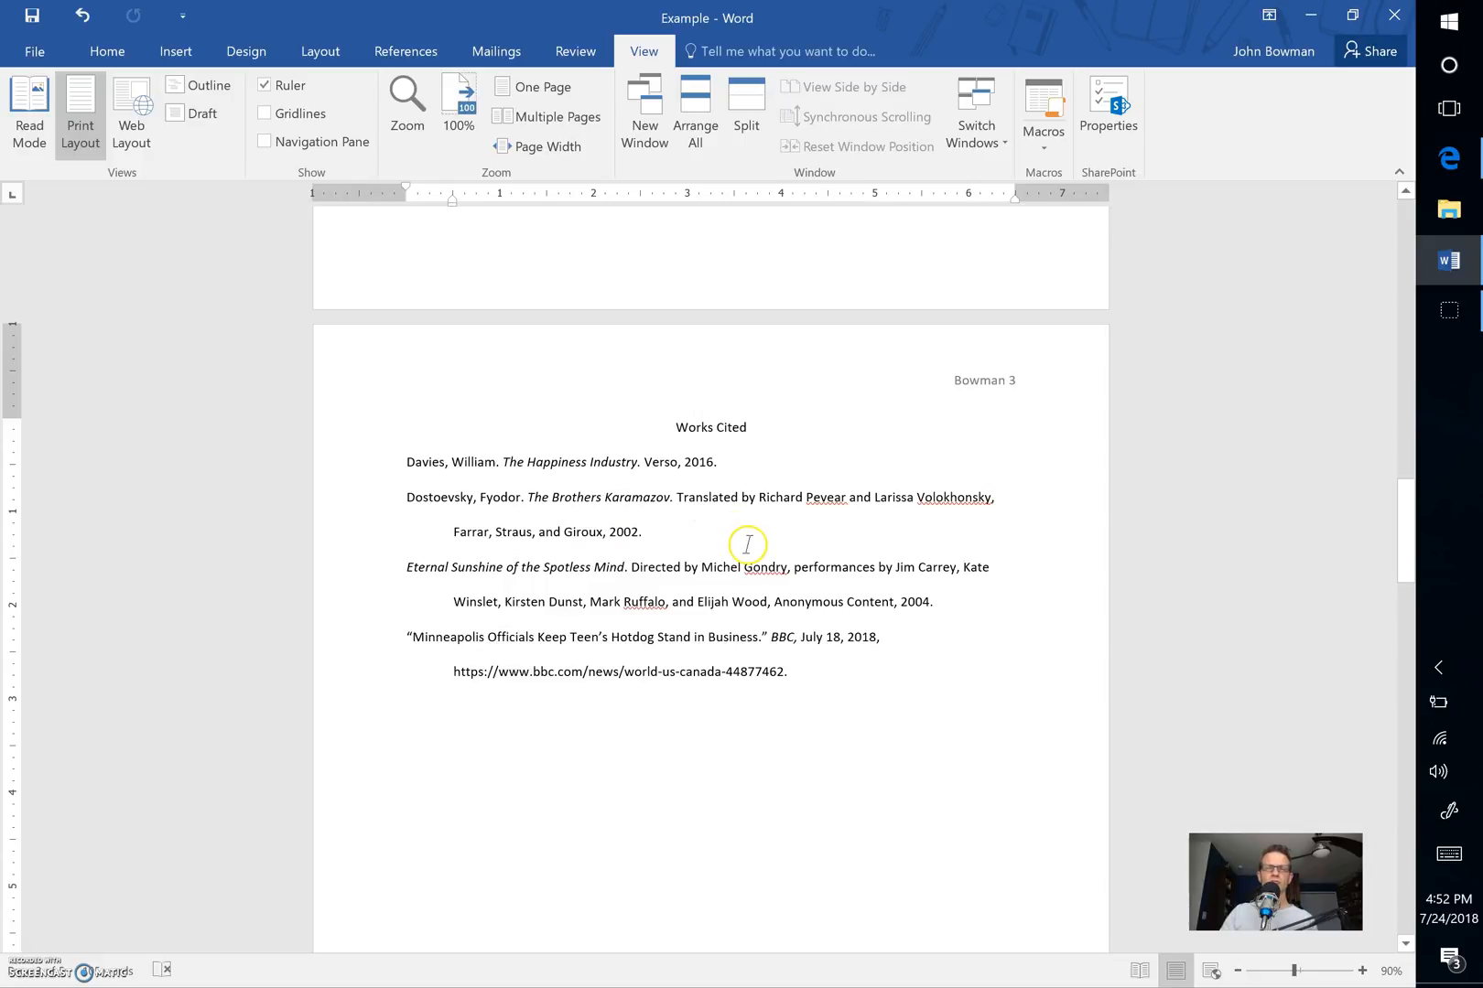
mouse_move(925, 608)
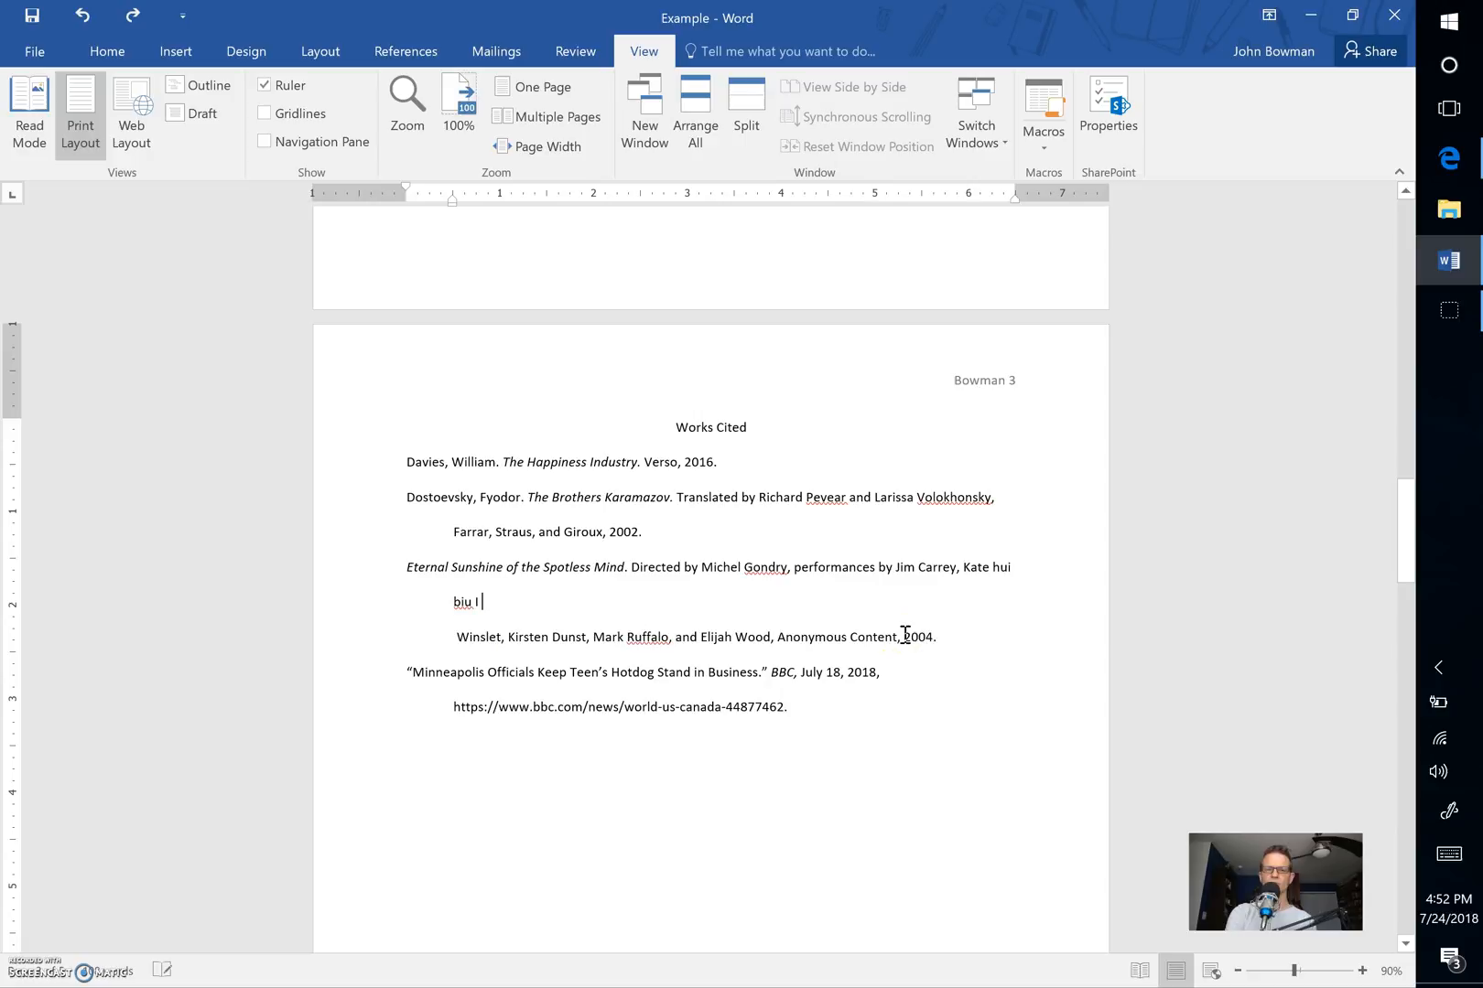
key("backspace")
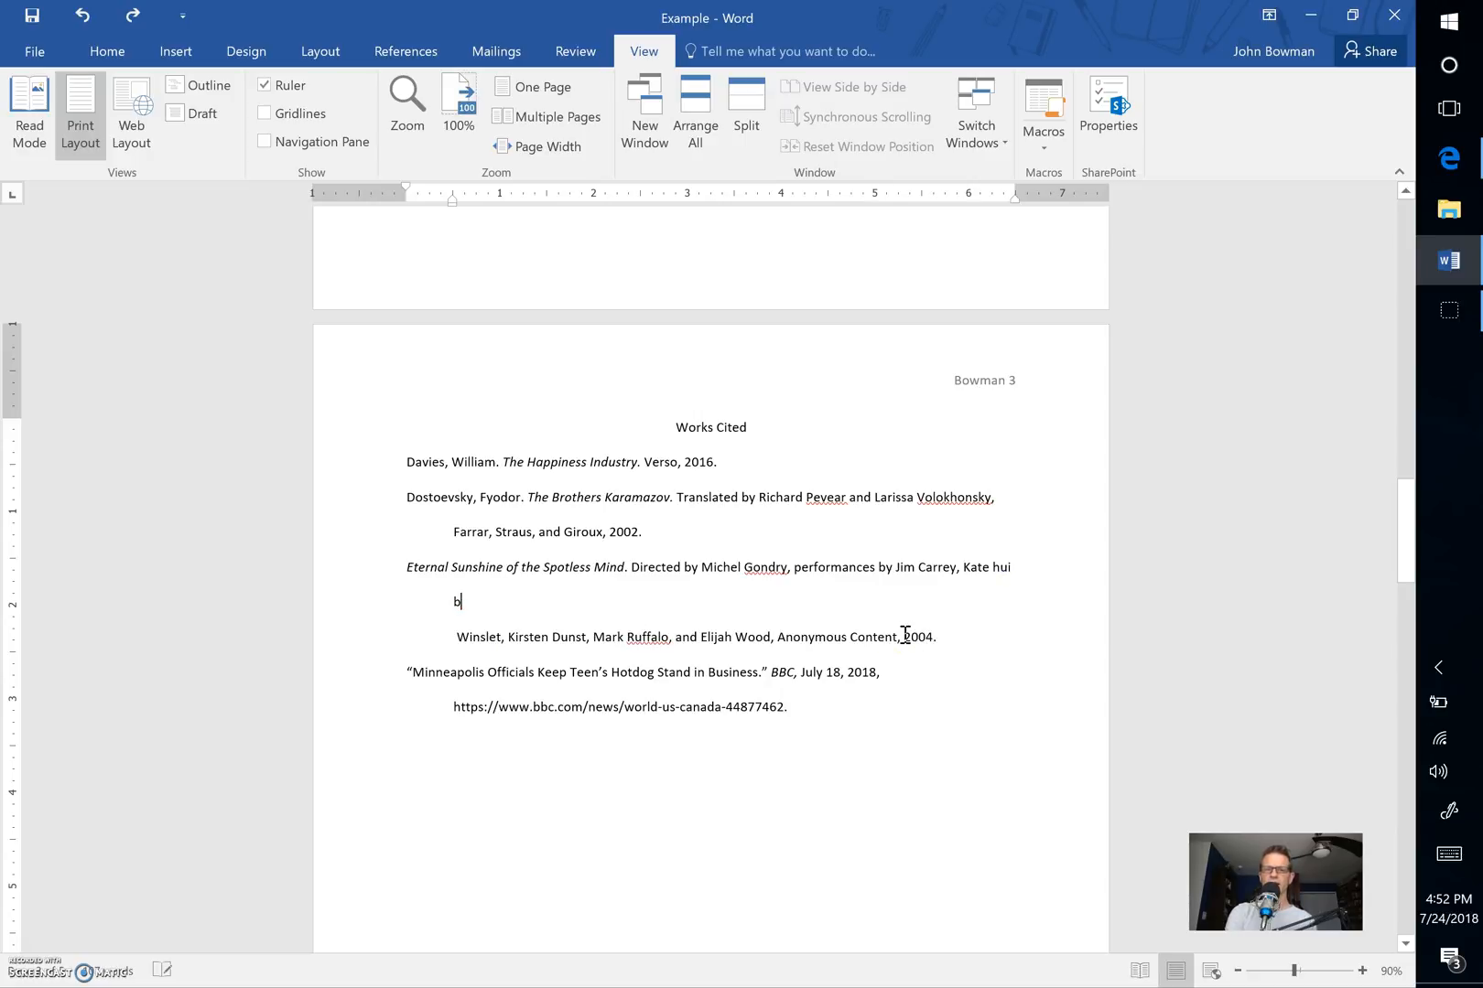
key("backspace")
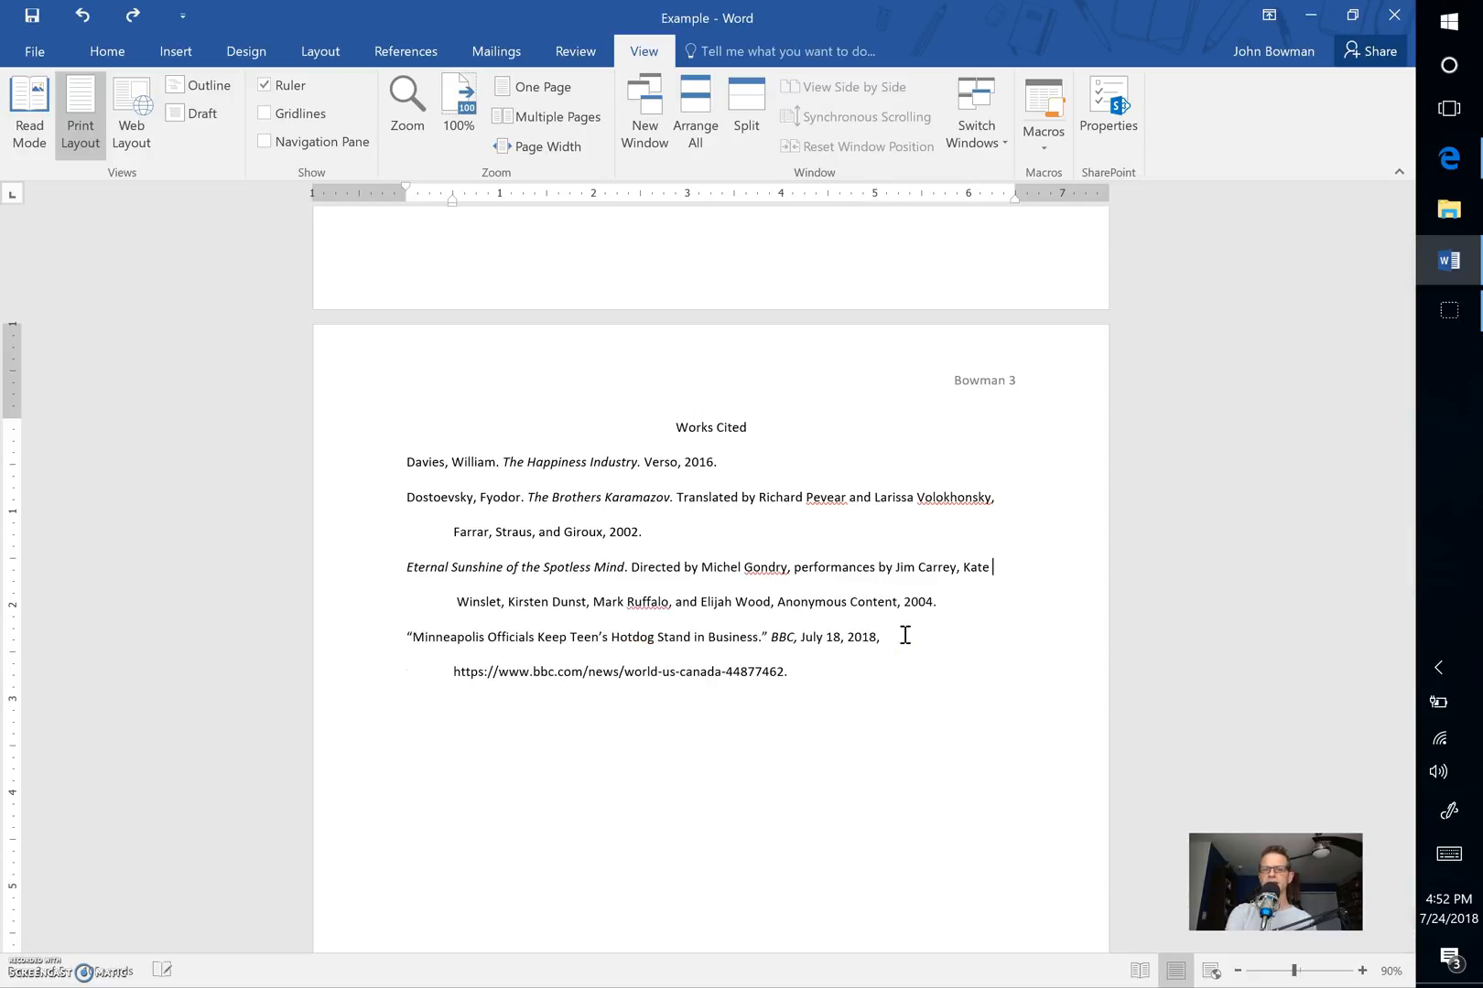